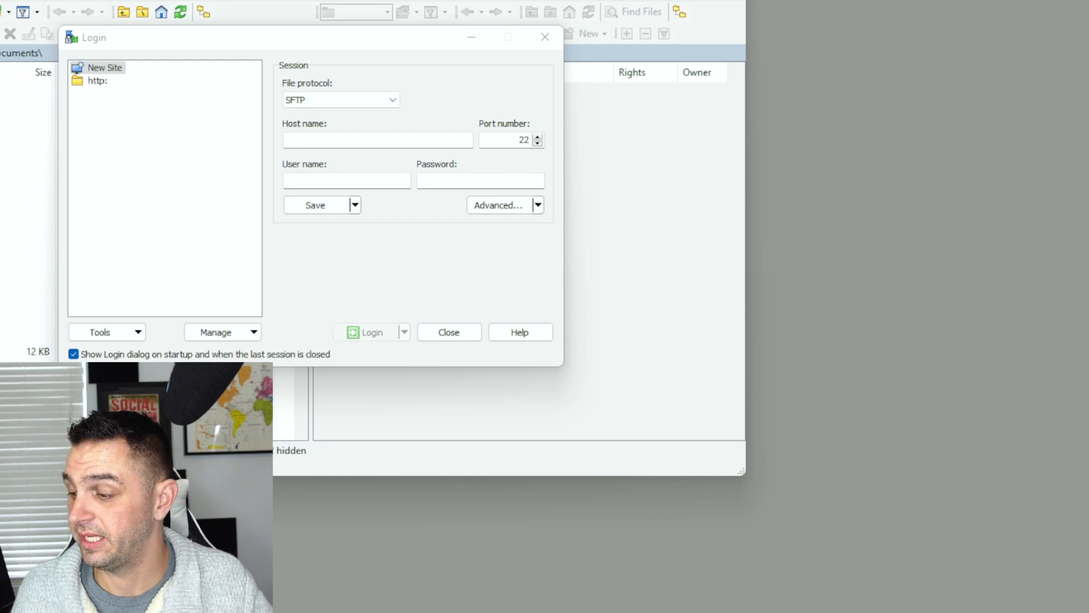
Log in by SFTP to 192.168.1.193 as root with the password
{"action": "type", "text": "1"}
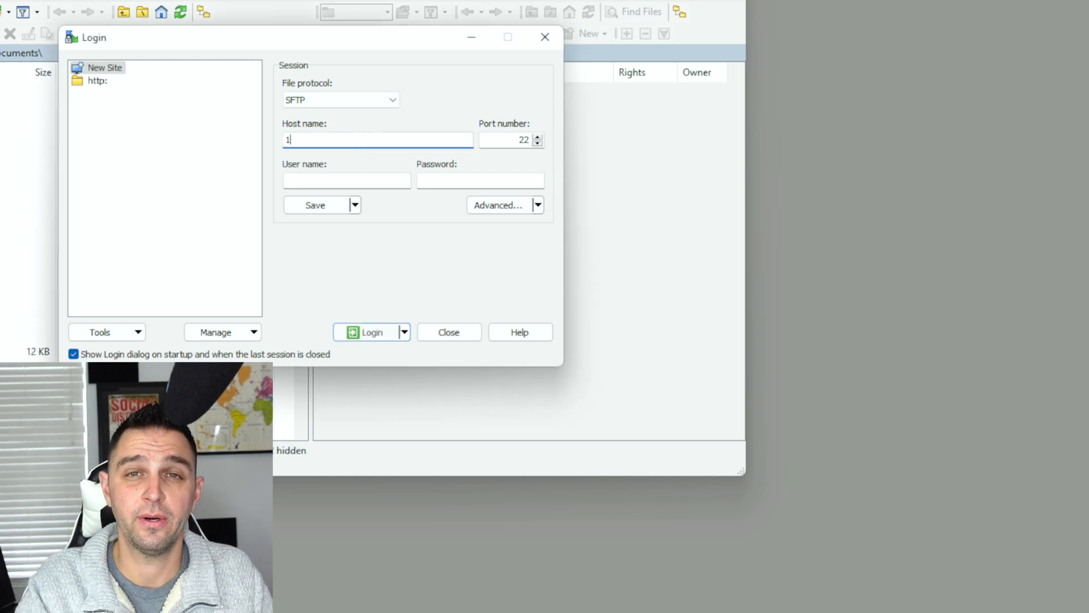
{"action": "type", "text": "92.168.1.193"}
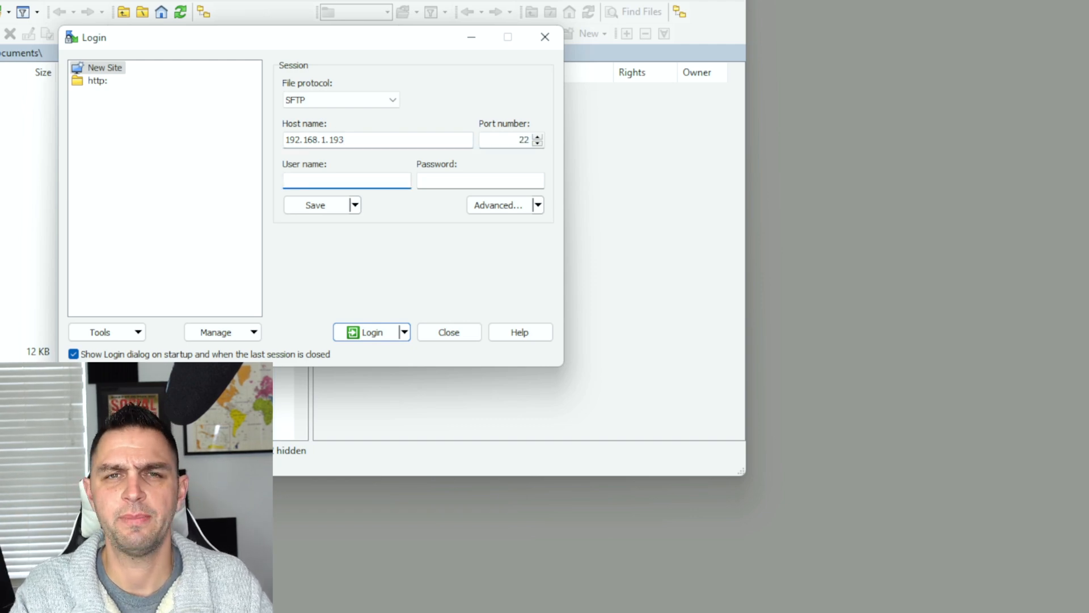
{"action": "type", "text": "root"}
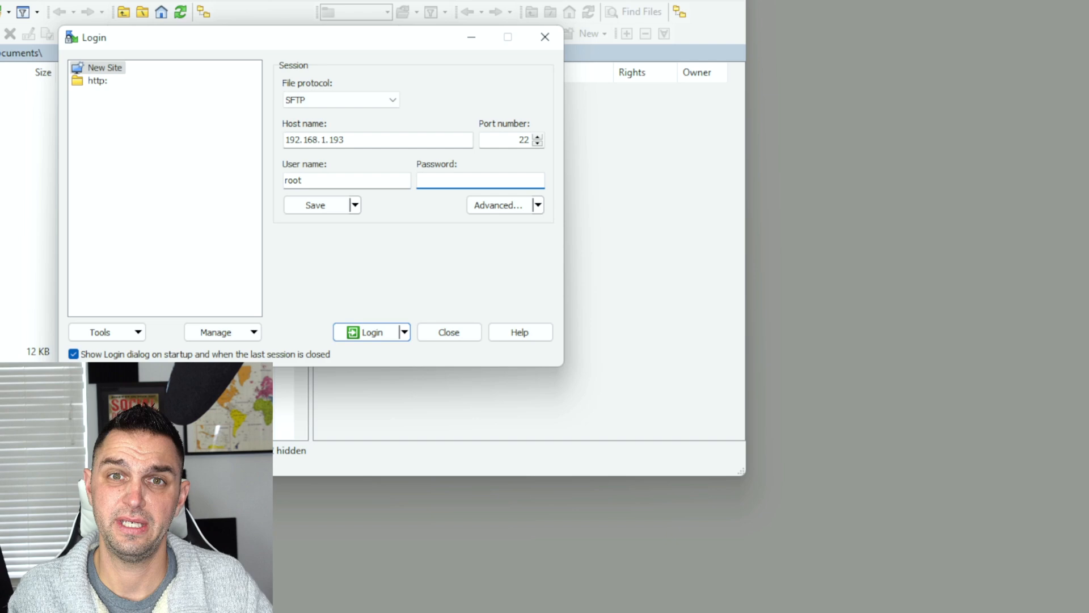
{"action": "type", "text": "••"}
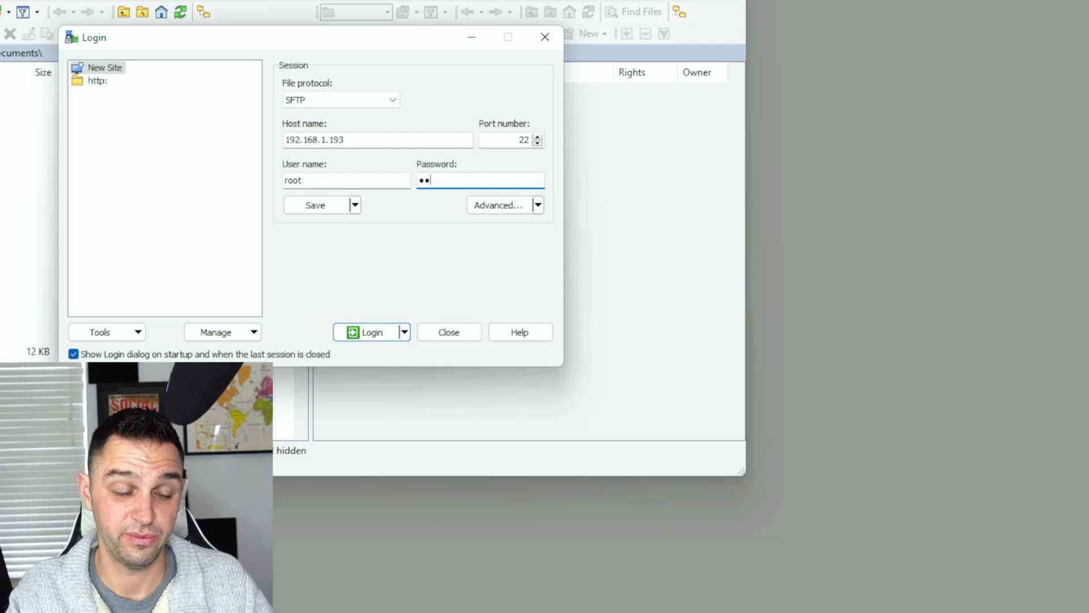
{"action": "type", "text": "•"}
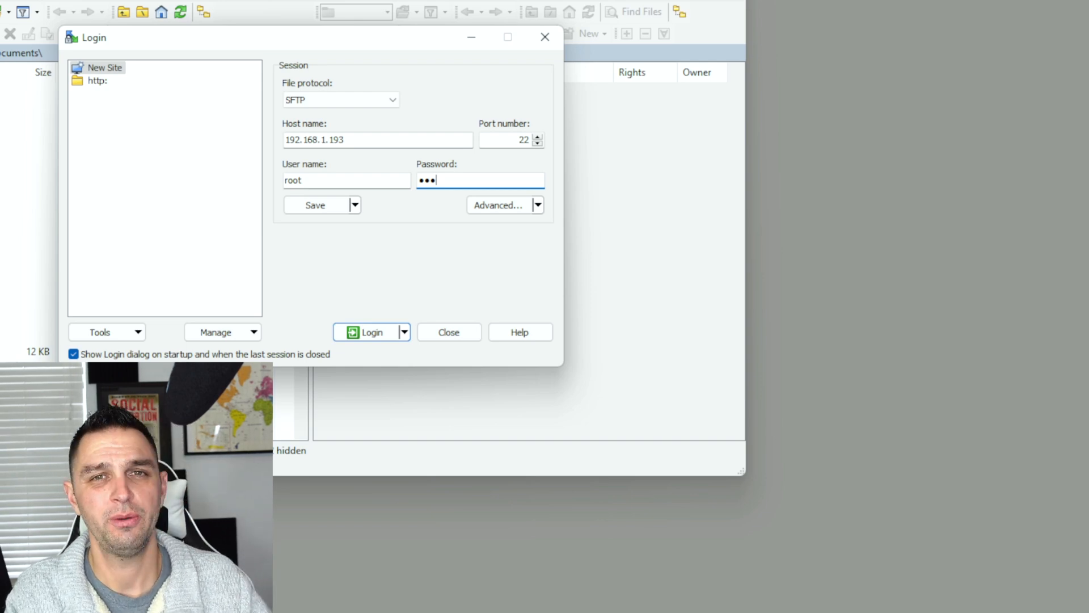
{"action": "type", "text": "•"}
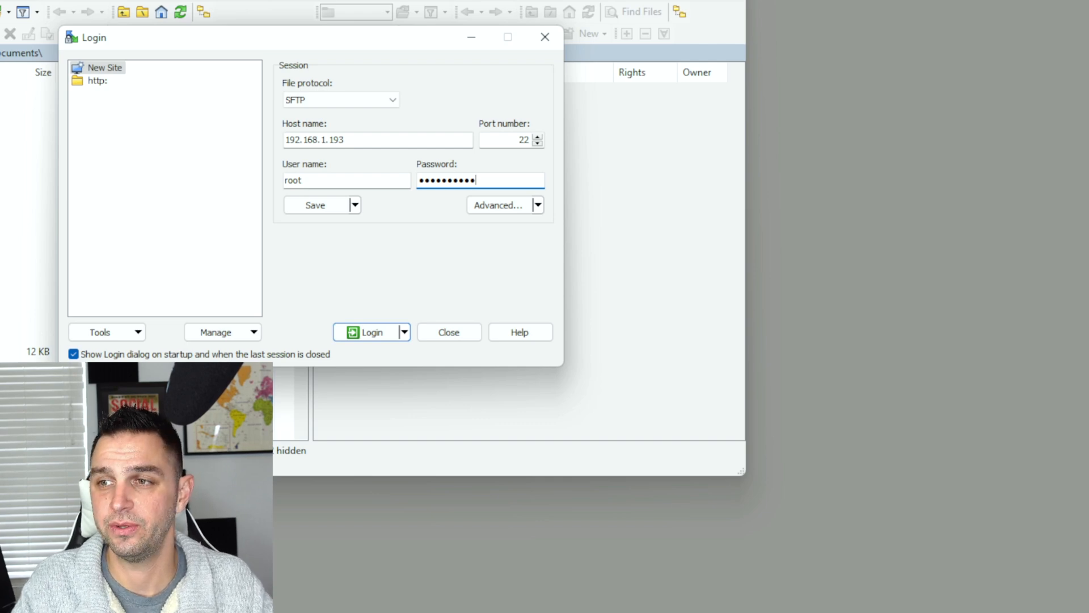
{"action": "left_click", "coordinate": [371, 331]}
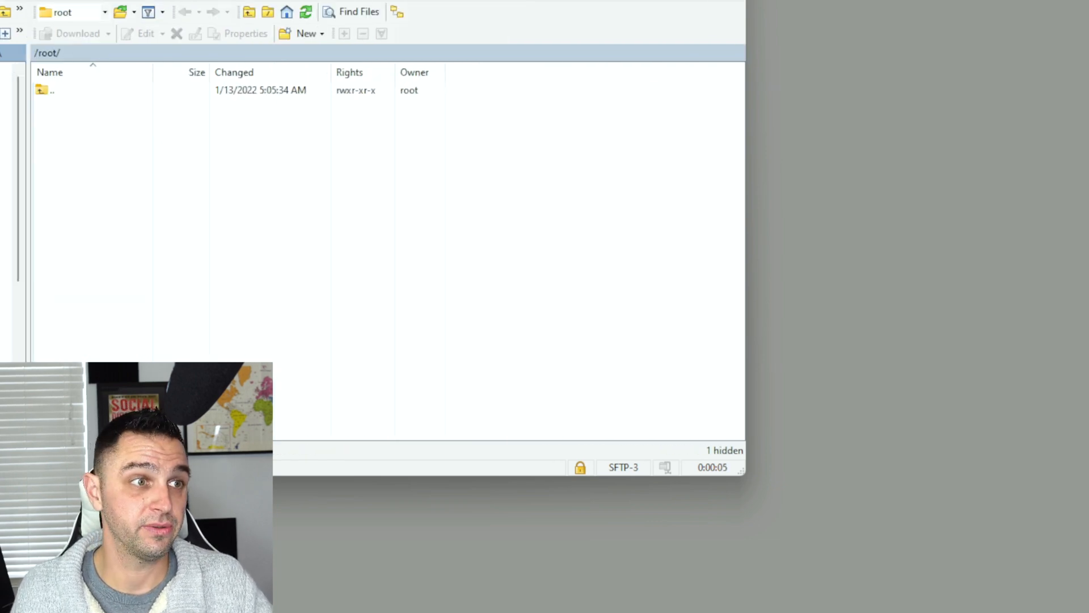
Go up from /root/ to the filesystem root directory
{"action": "left_click", "coordinate": [52, 90]}
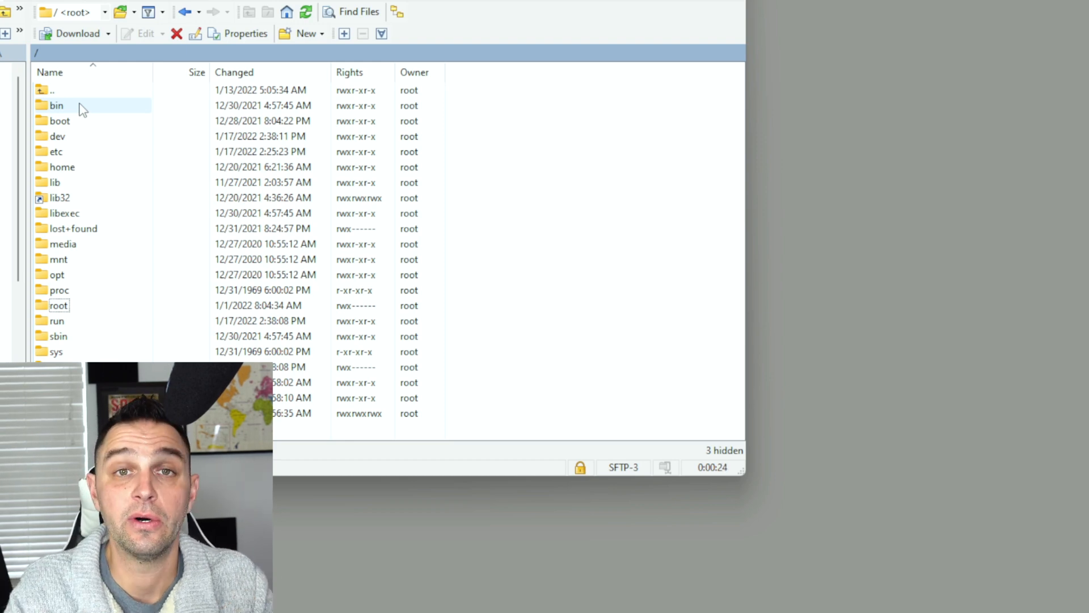
Open the usr folder, then its app_qt subfolder
{"action": "left_click", "coordinate": [52, 89]}
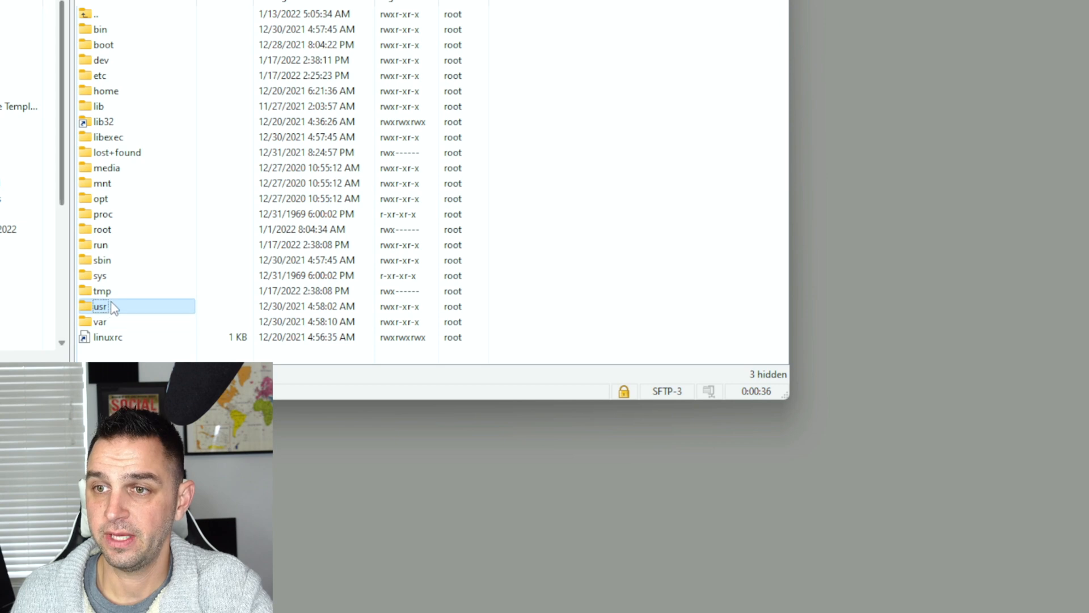
{"action": "double_click", "coordinate": [100, 306]}
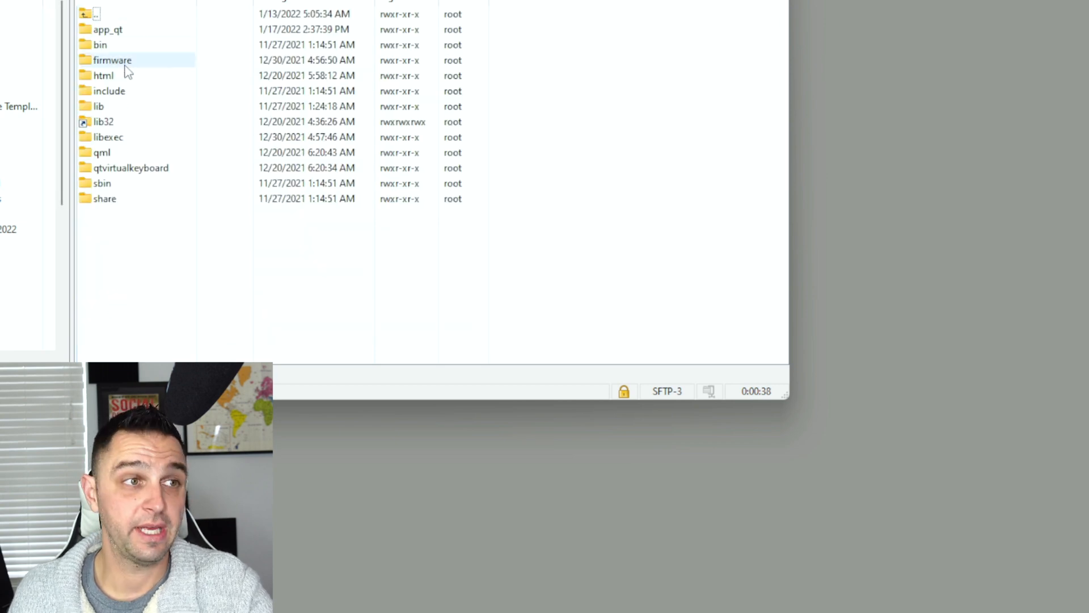
{"action": "left_click", "coordinate": [105, 29]}
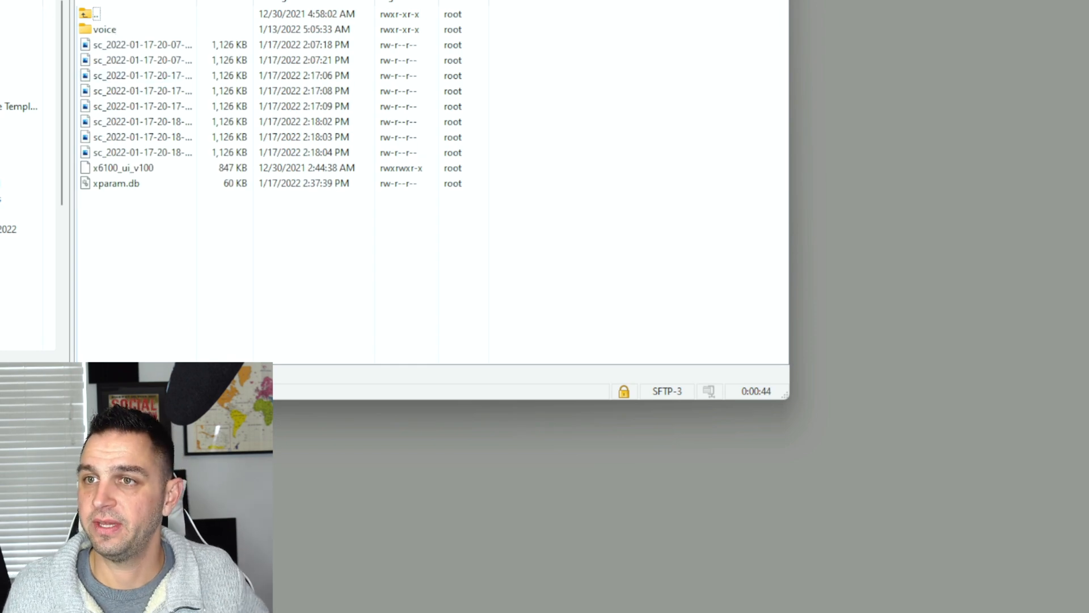
Download the eight sc_2022 .bmp screenshots to the Desktop
{"action": "left_click", "coordinate": [104, 29]}
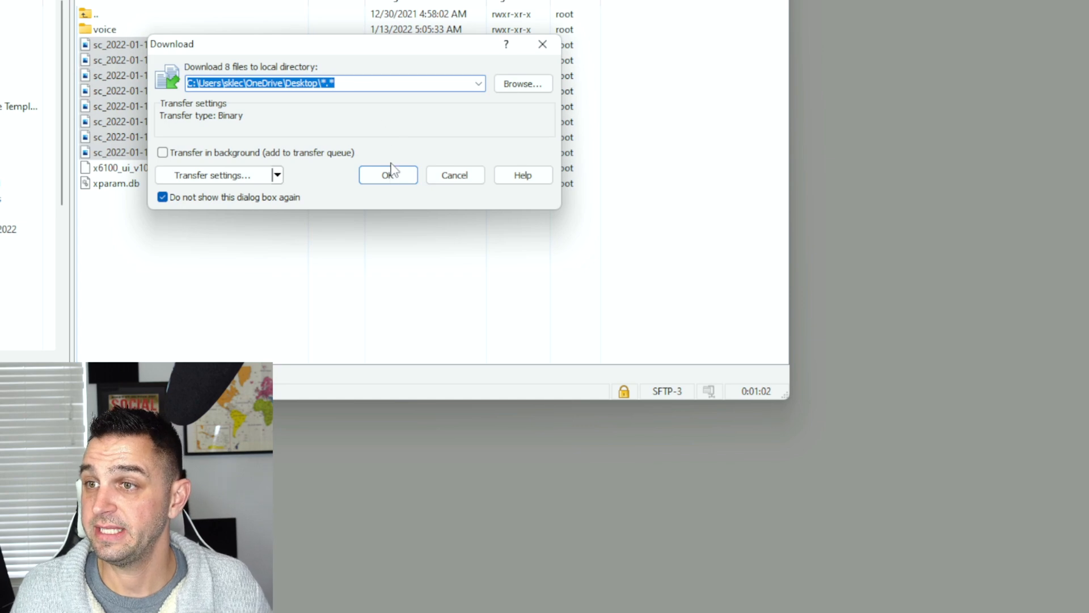
{"action": "left_click", "coordinate": [388, 174]}
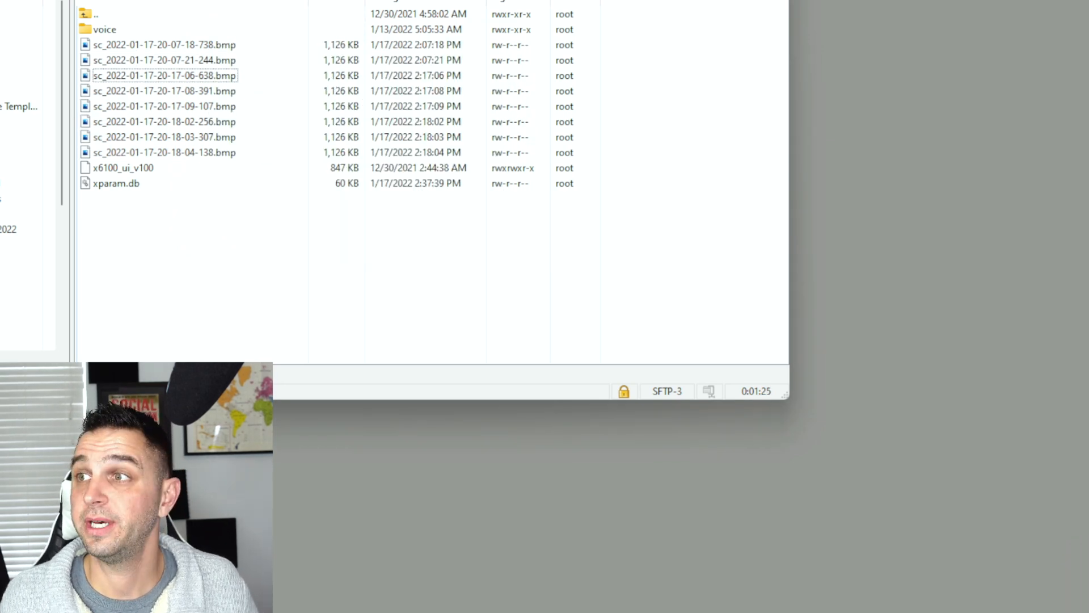
{"action": "double_click", "coordinate": [164, 75]}
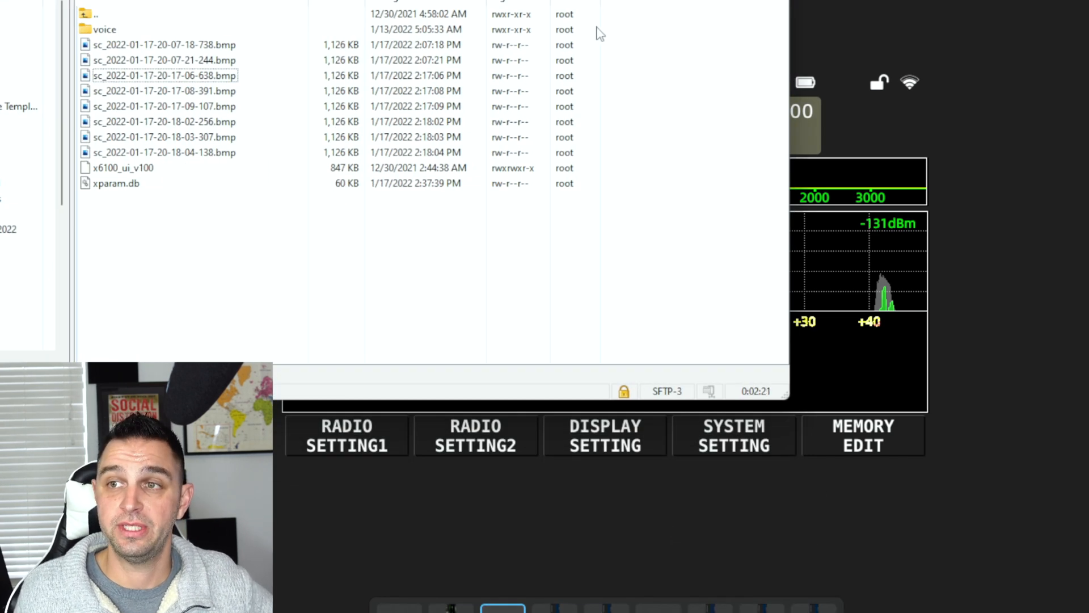
Delete the eight .bmp screenshots from the radio's app_qt folder
{"action": "left_click", "coordinate": [164, 75]}
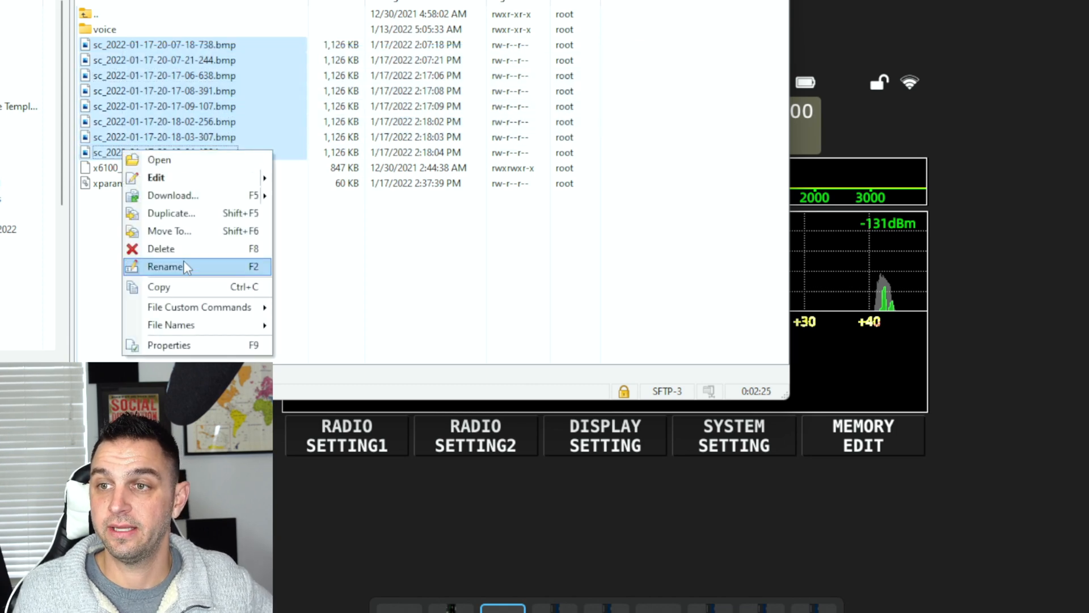
{"action": "left_click", "coordinate": [161, 248]}
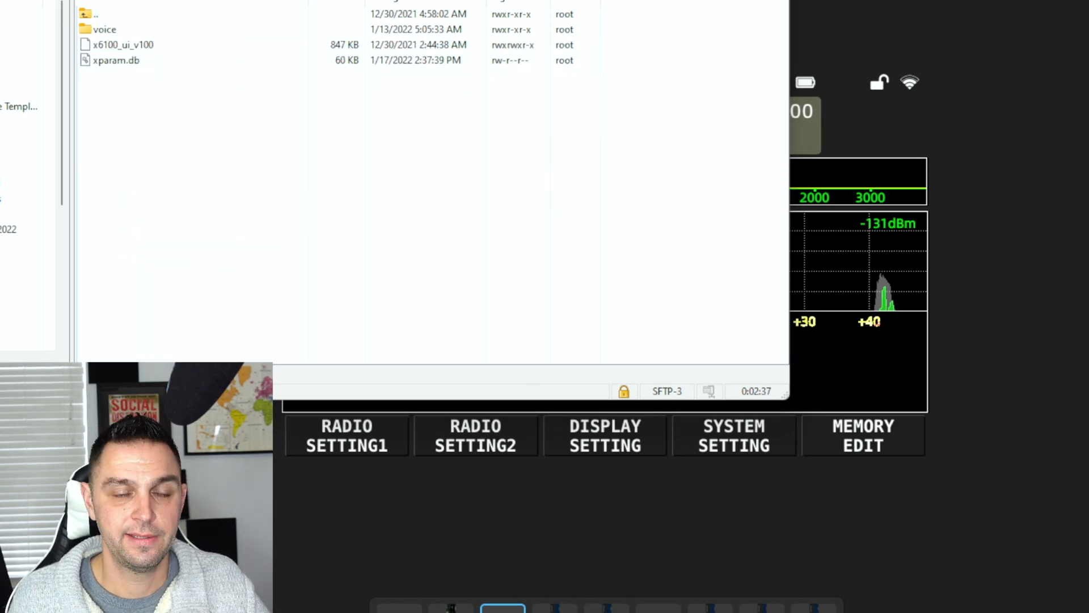